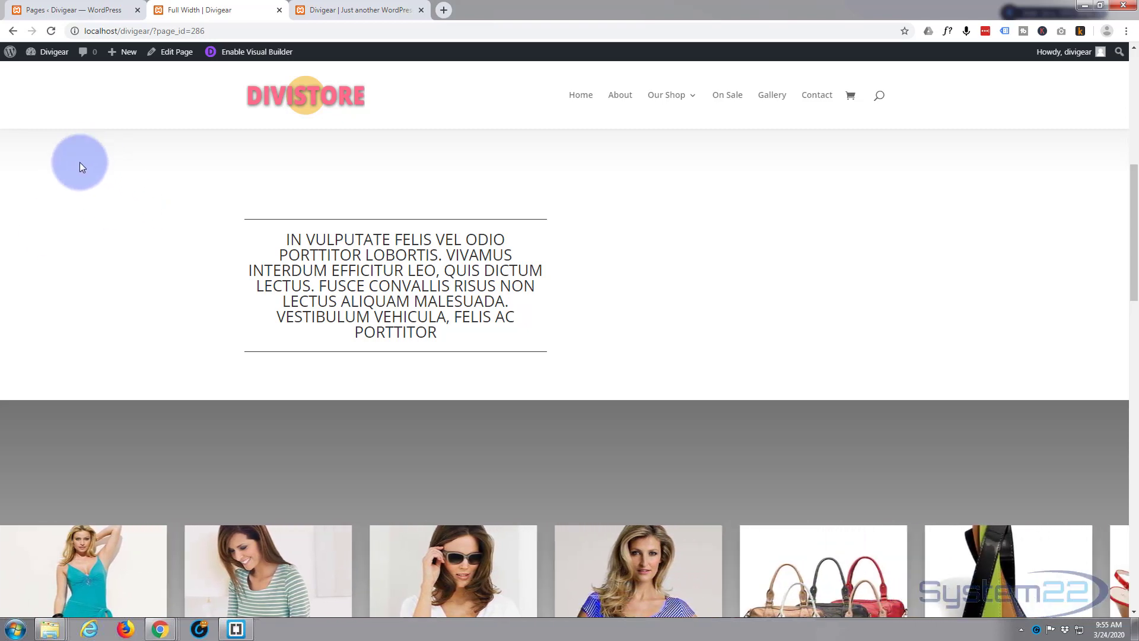
# Enable the Divi Visual Builder on the Full Width page from the admin bar.
pyautogui.click(255, 51)
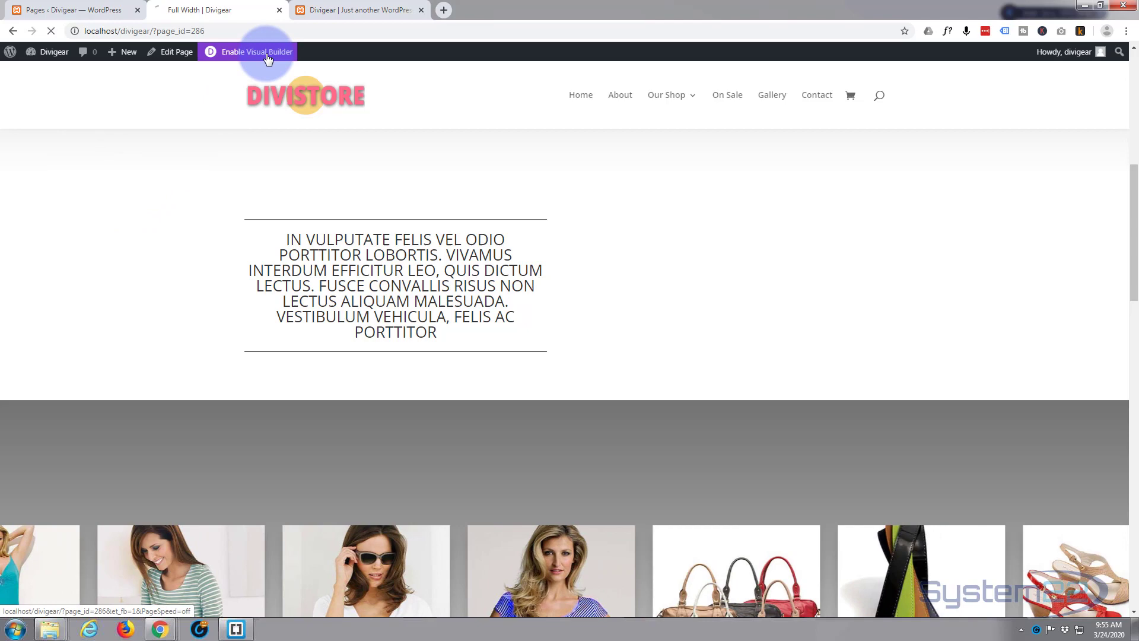
pyautogui.click(255, 51)
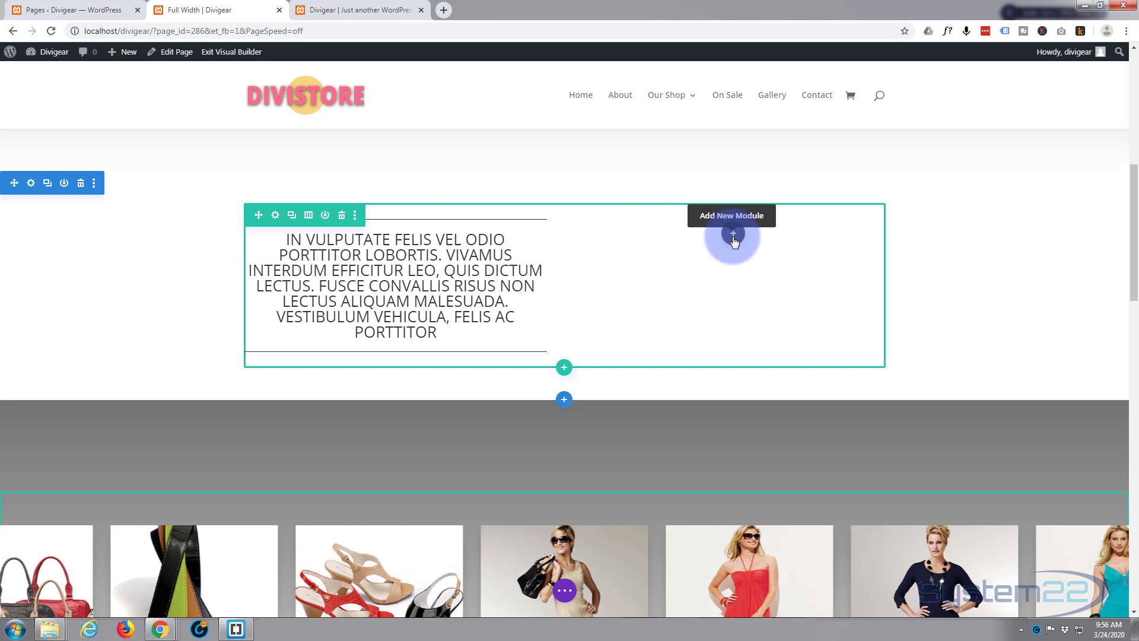
pyautogui.click(733, 233)
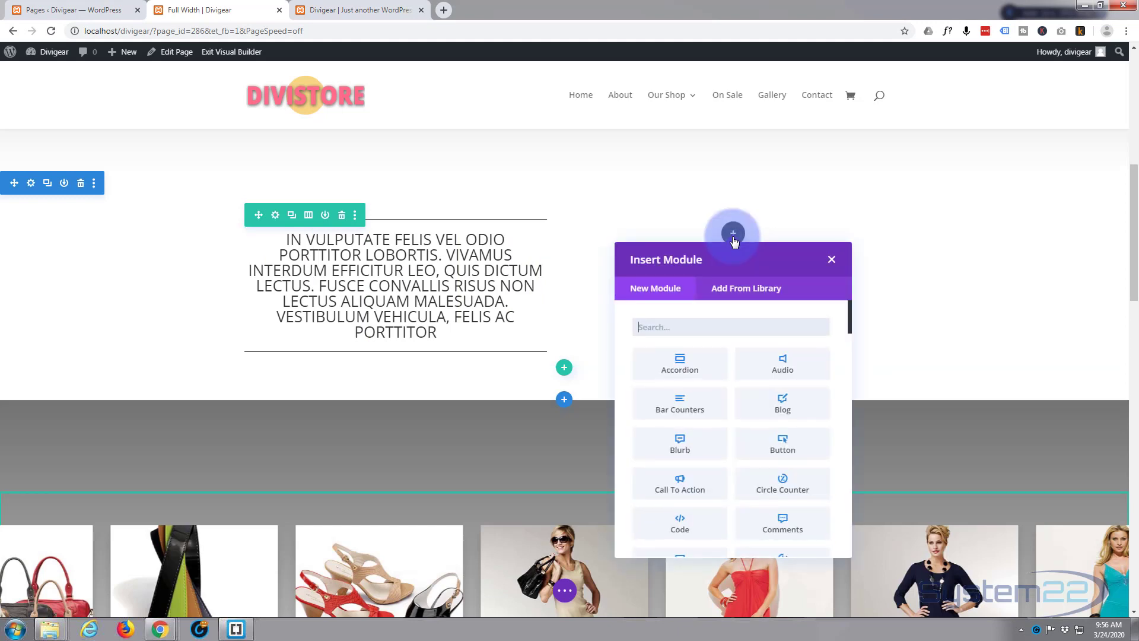
pyautogui.moveTo(699, 440)
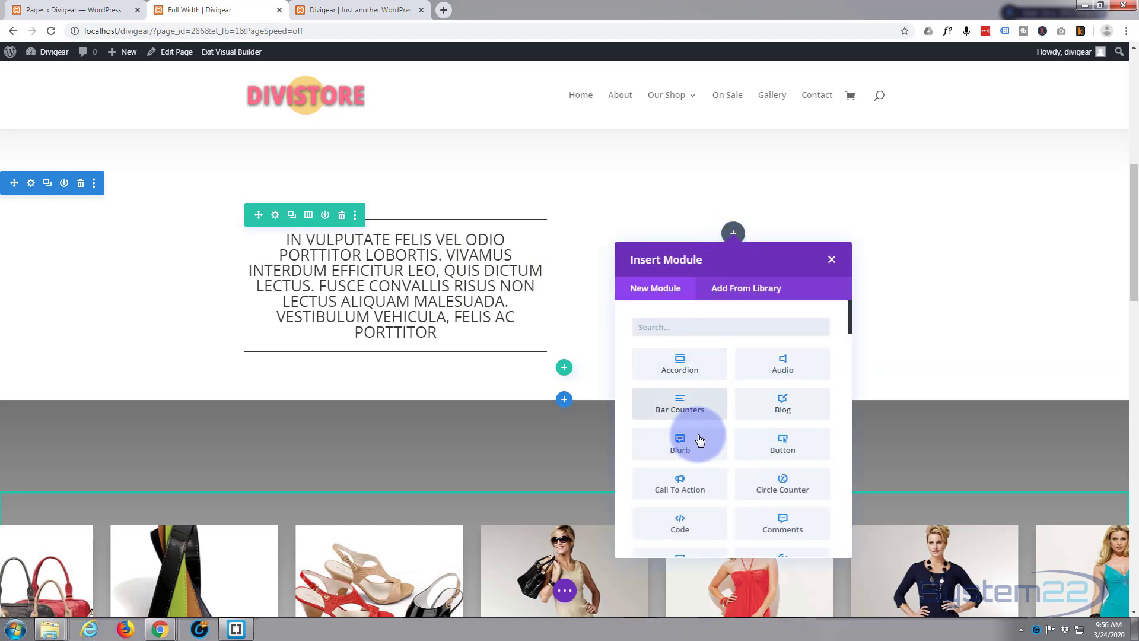
pyautogui.scroll(-3)
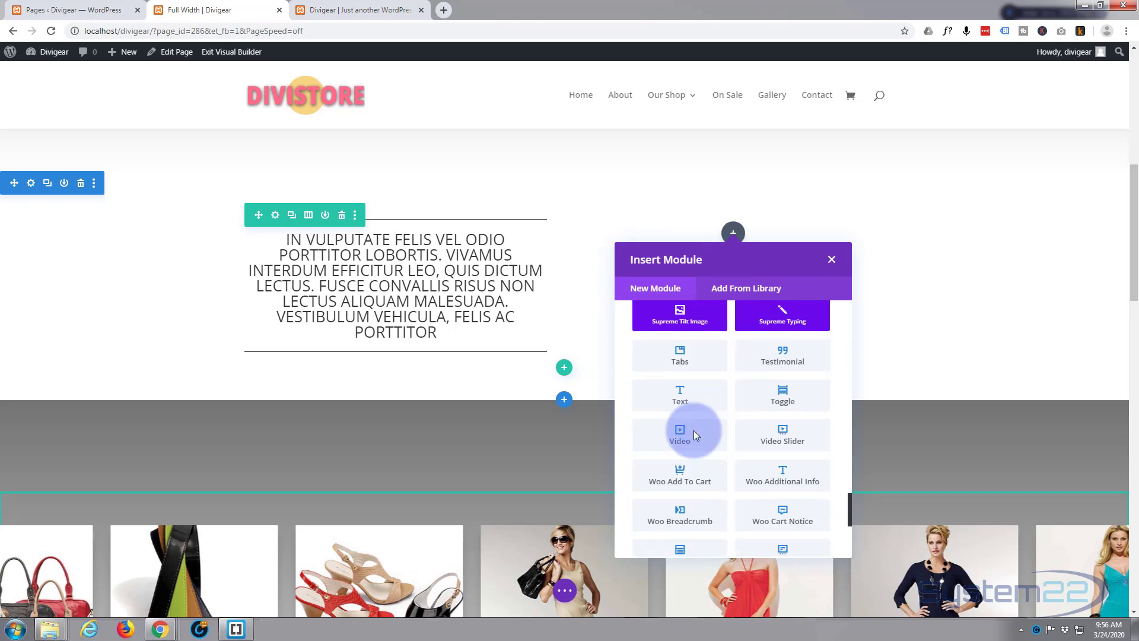
pyautogui.scroll(-3)
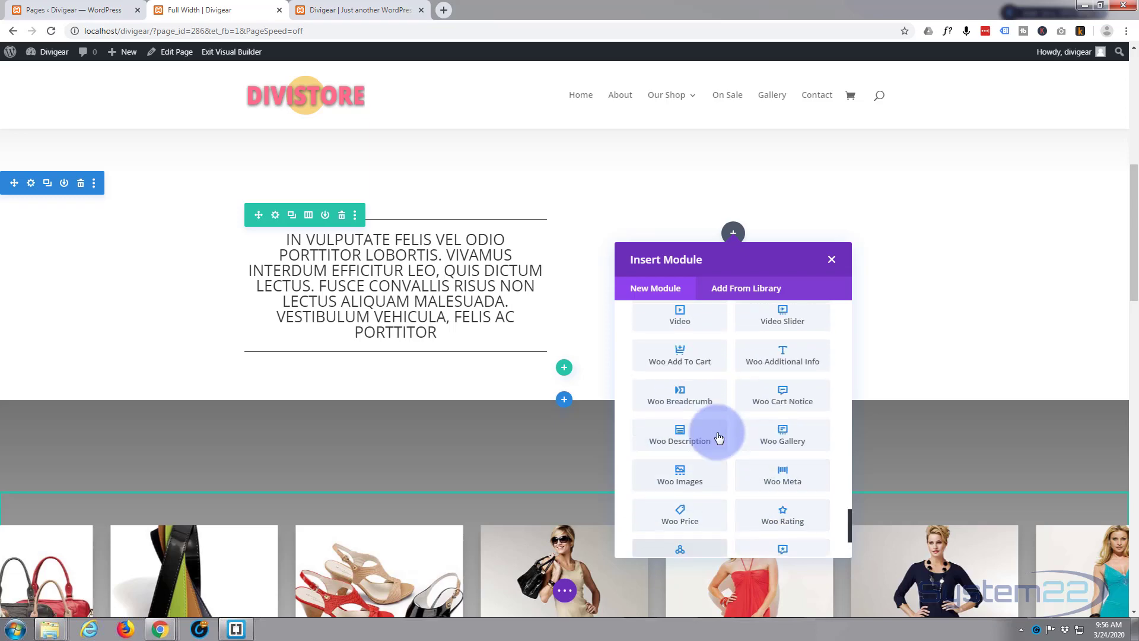
pyautogui.scroll(-3)
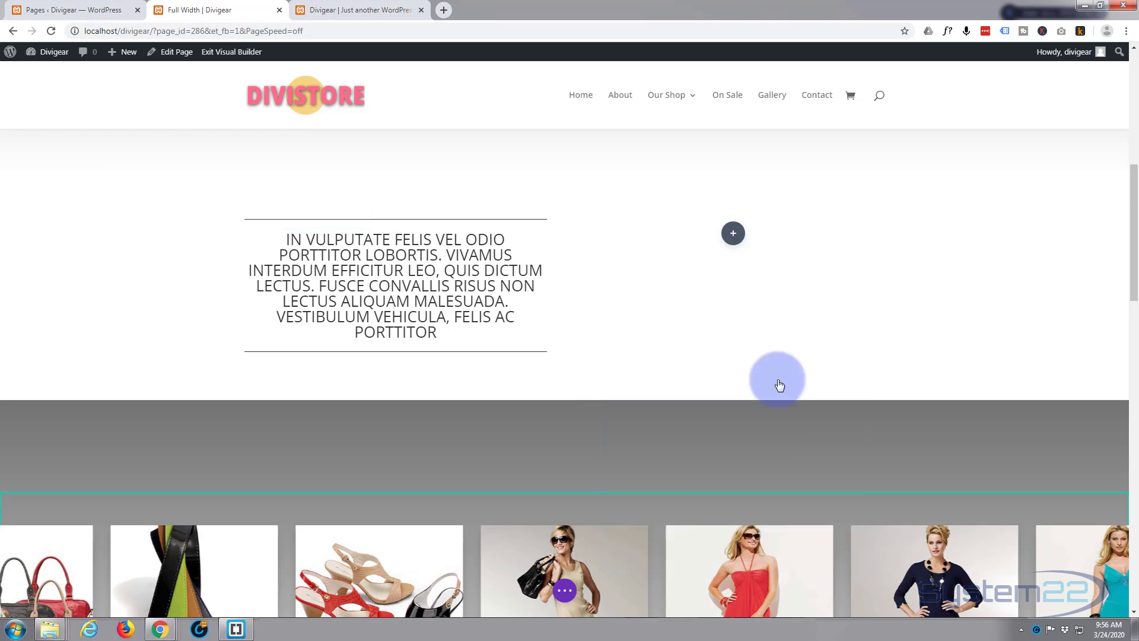
# Insert a Supreme Block Reveal Text module with the In vulputate felis paragraph.
pyautogui.click(733, 233)
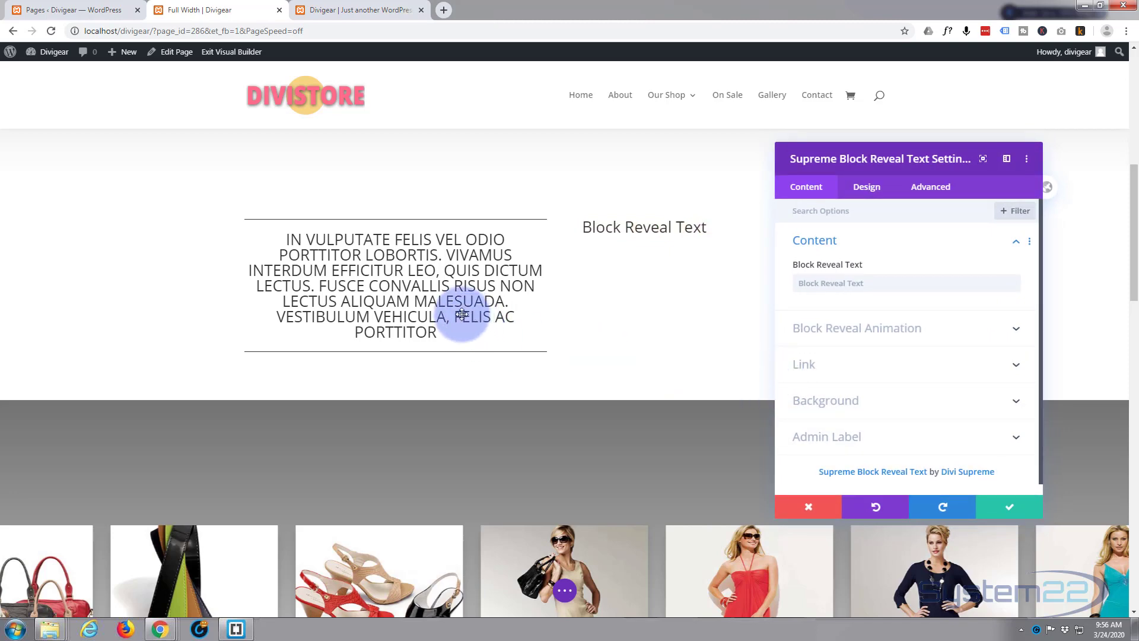
pyautogui.moveTo(658, 135)
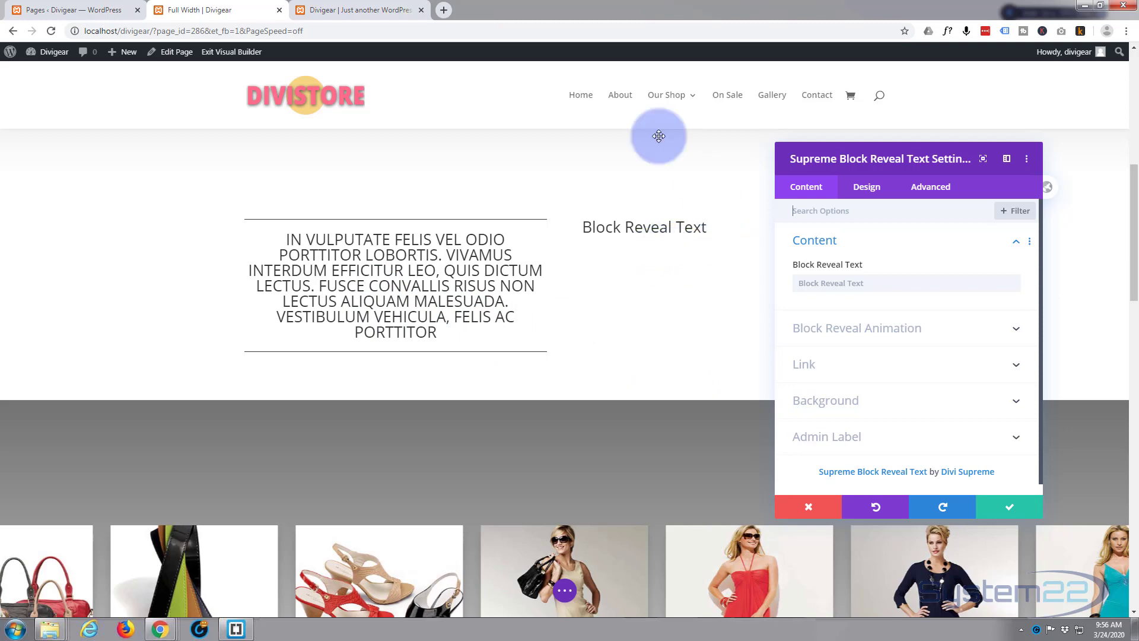
pyautogui.click(357, 11)
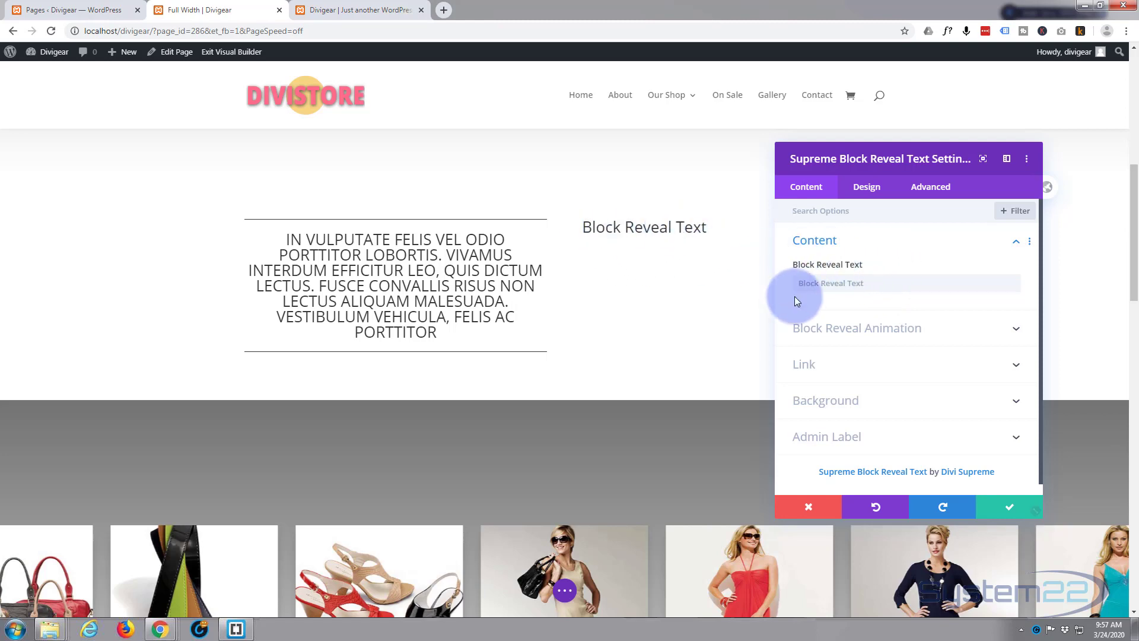
pyautogui.click(830, 283)
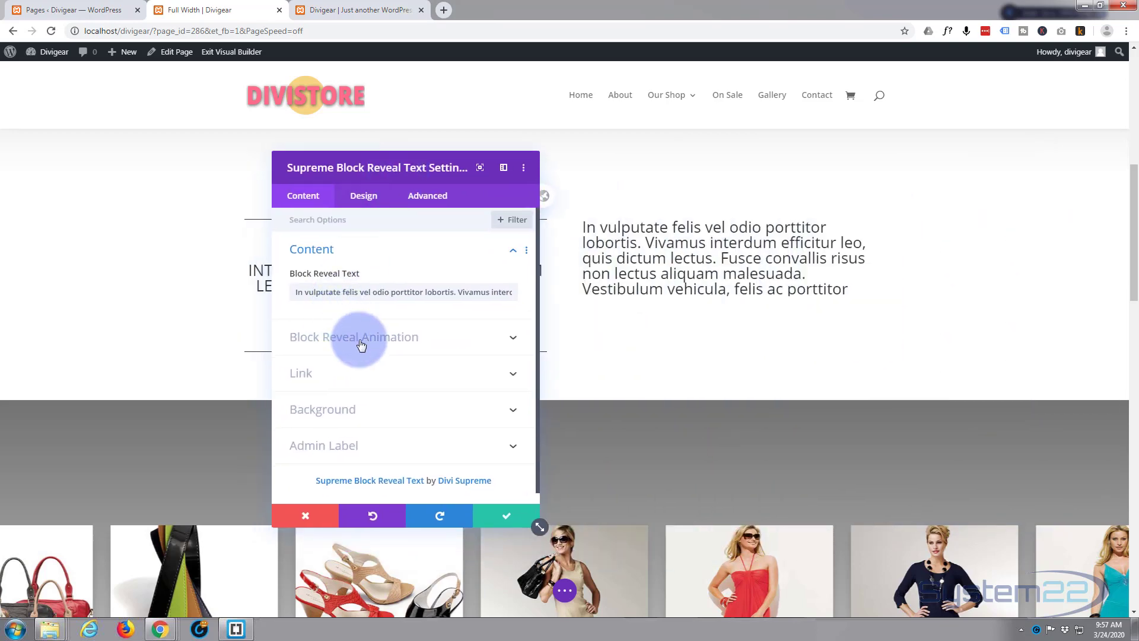
# Set the block reveal to green, Left to Right, with a 0.1 delay.
pyautogui.click(354, 336)
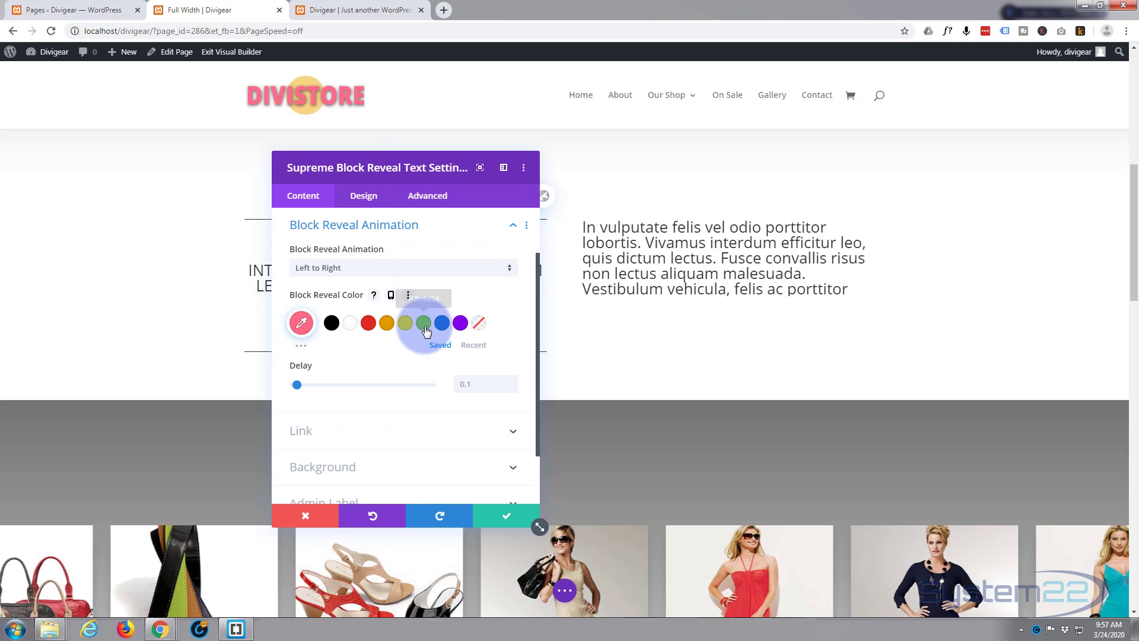
pyautogui.click(423, 322)
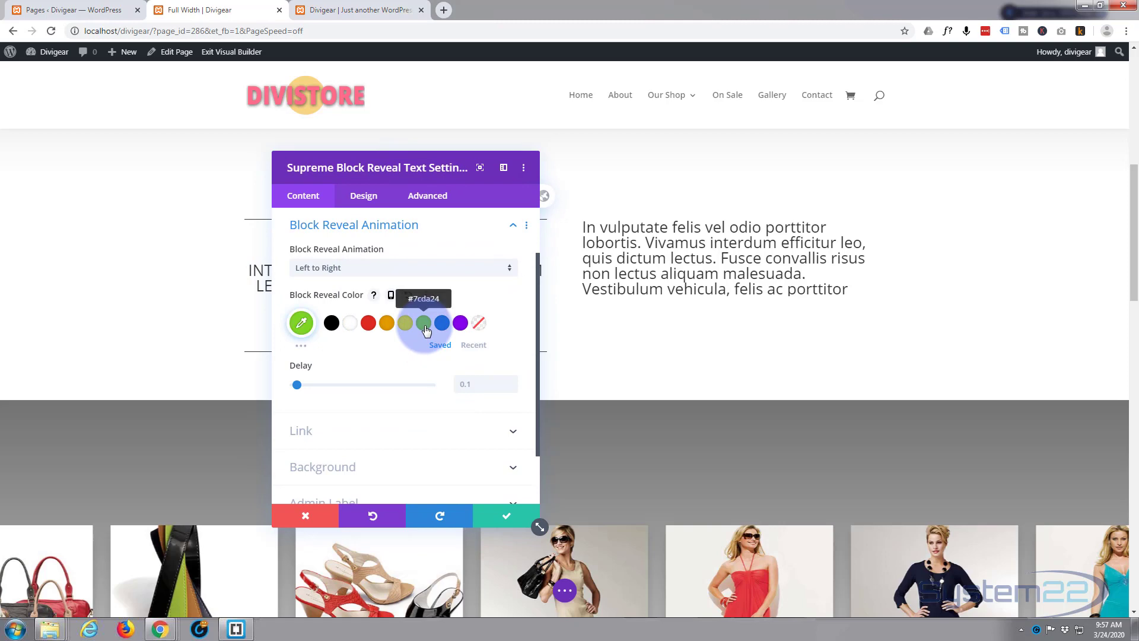
pyautogui.click(401, 268)
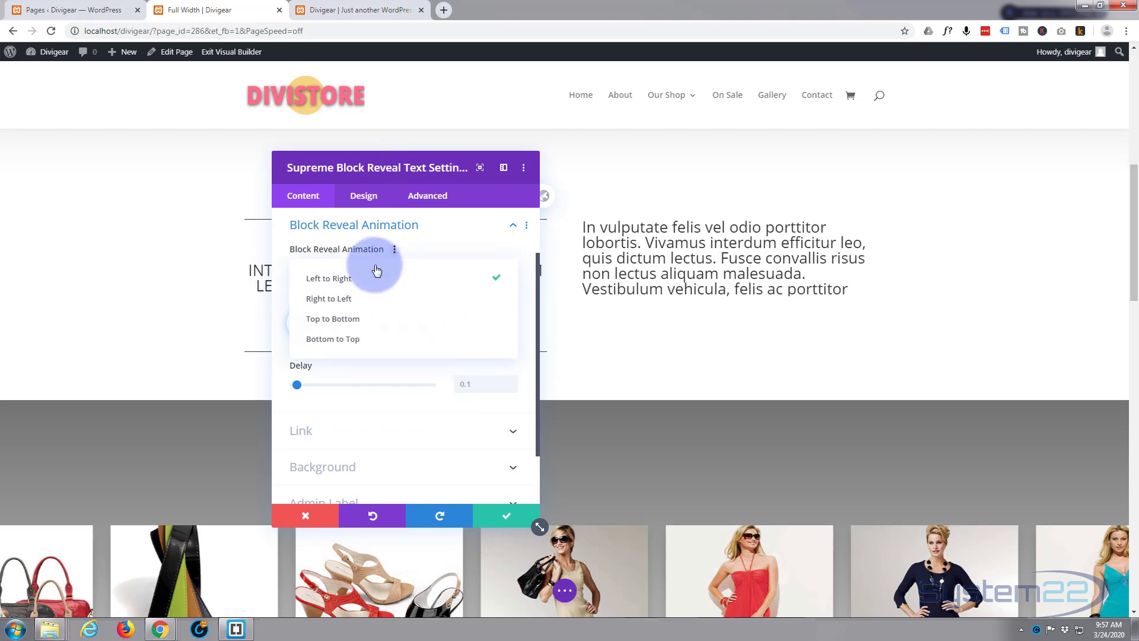
pyautogui.moveTo(343, 305)
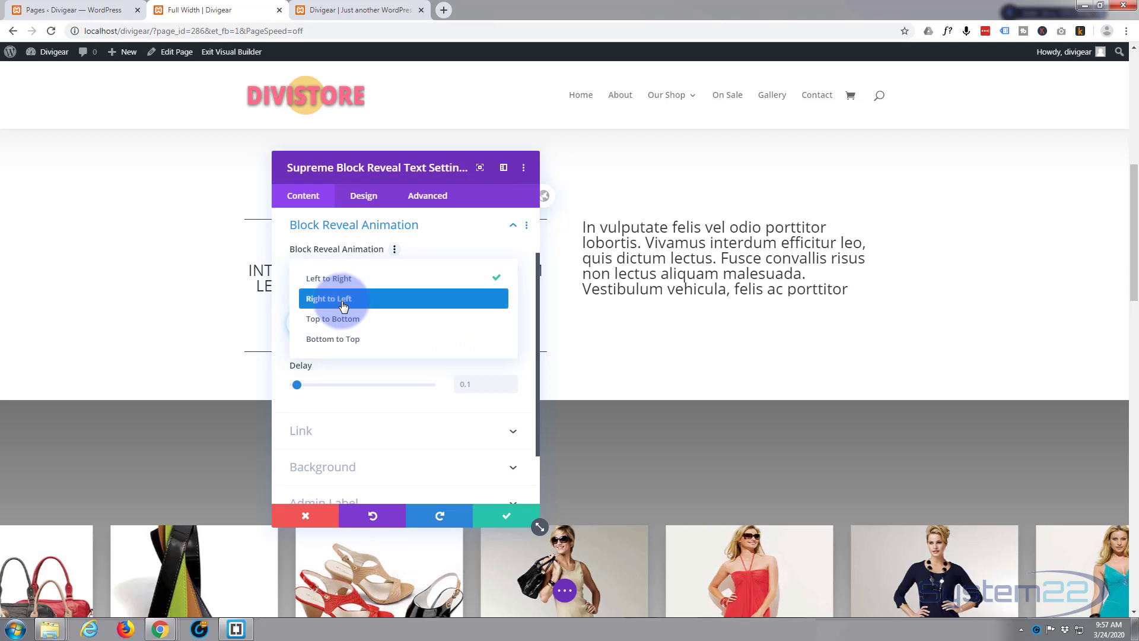
pyautogui.click(328, 298)
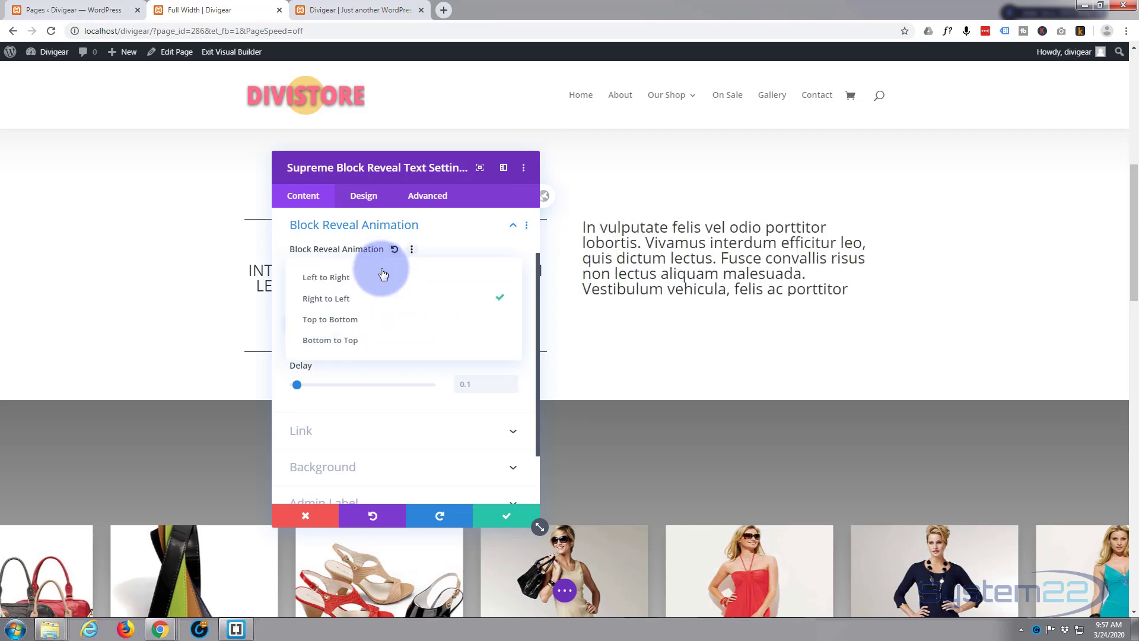
pyautogui.click(330, 319)
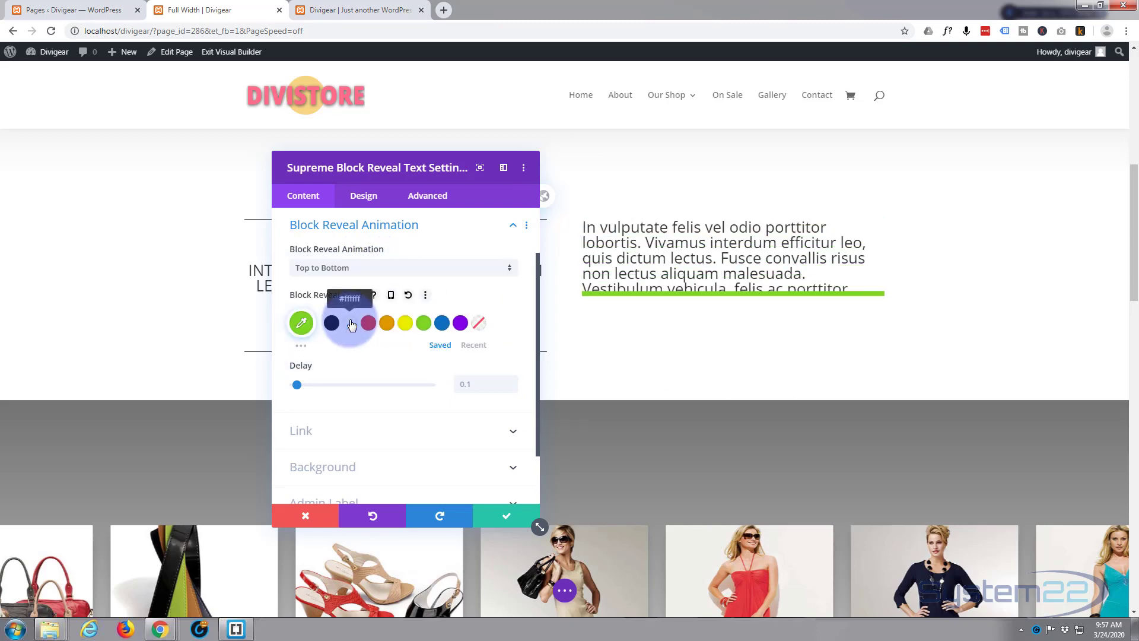
pyautogui.click(402, 268)
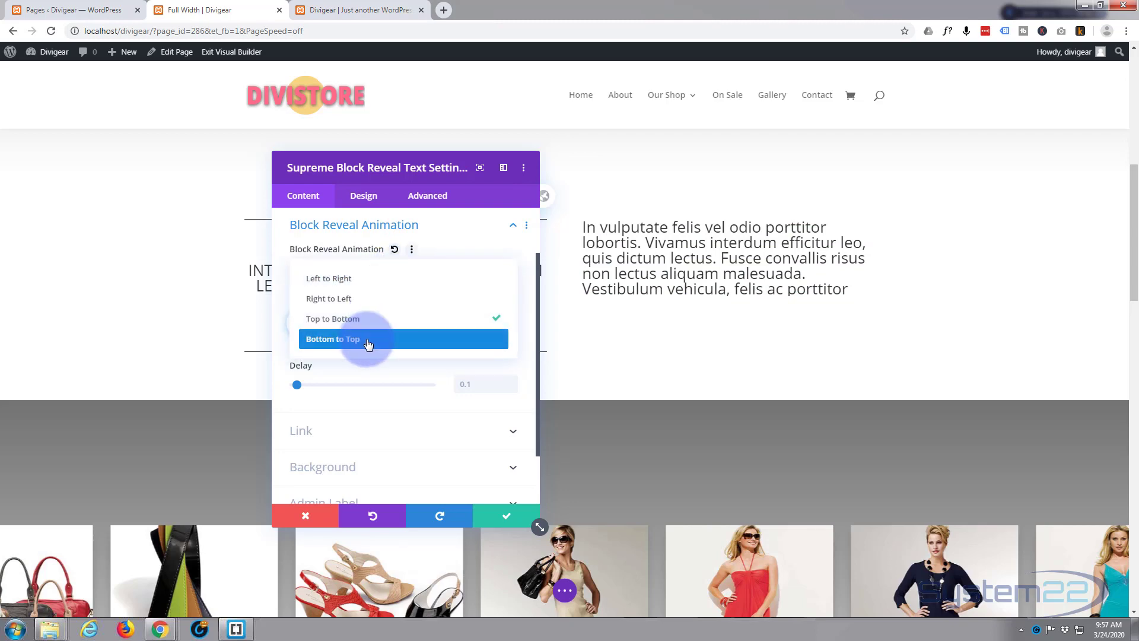
pyautogui.click(367, 339)
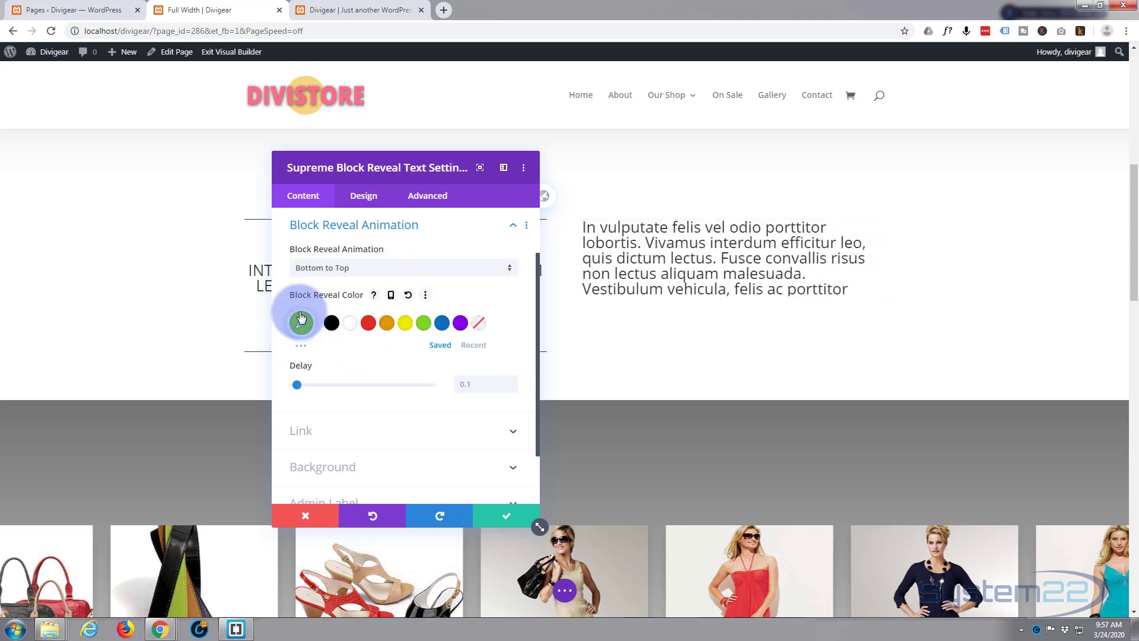
pyautogui.click(403, 268)
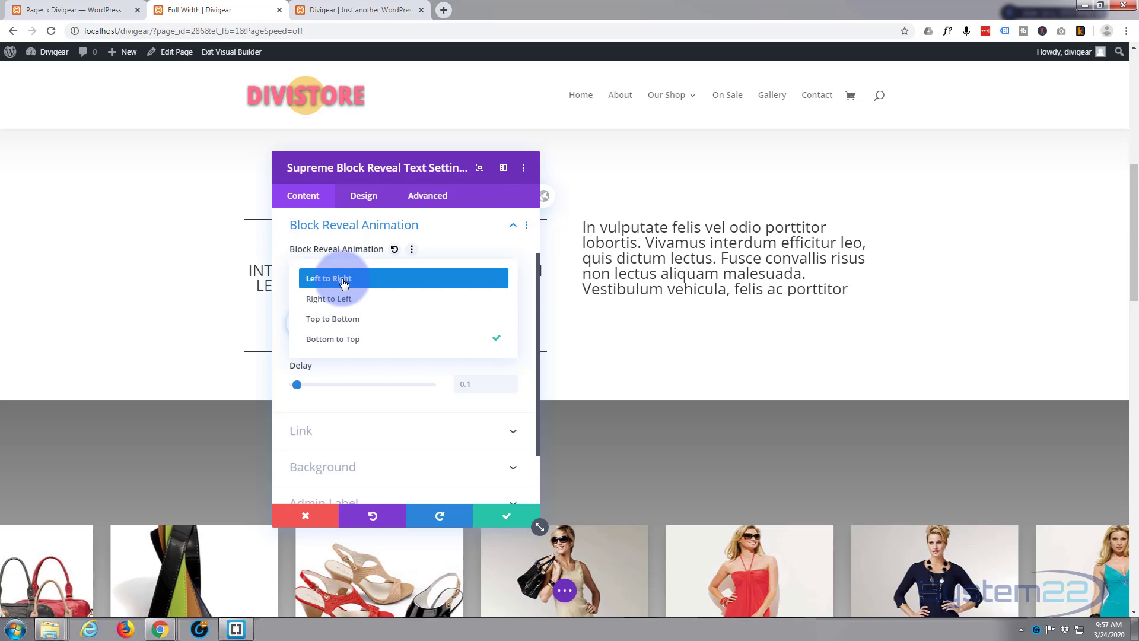
pyautogui.click(328, 278)
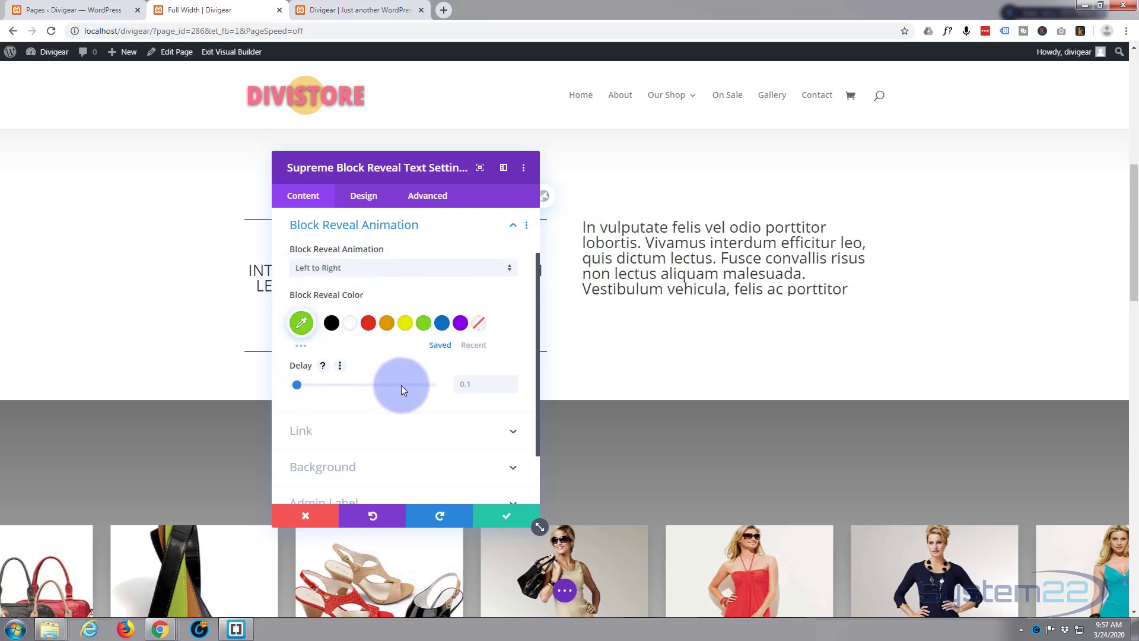
pyautogui.click(484, 384)
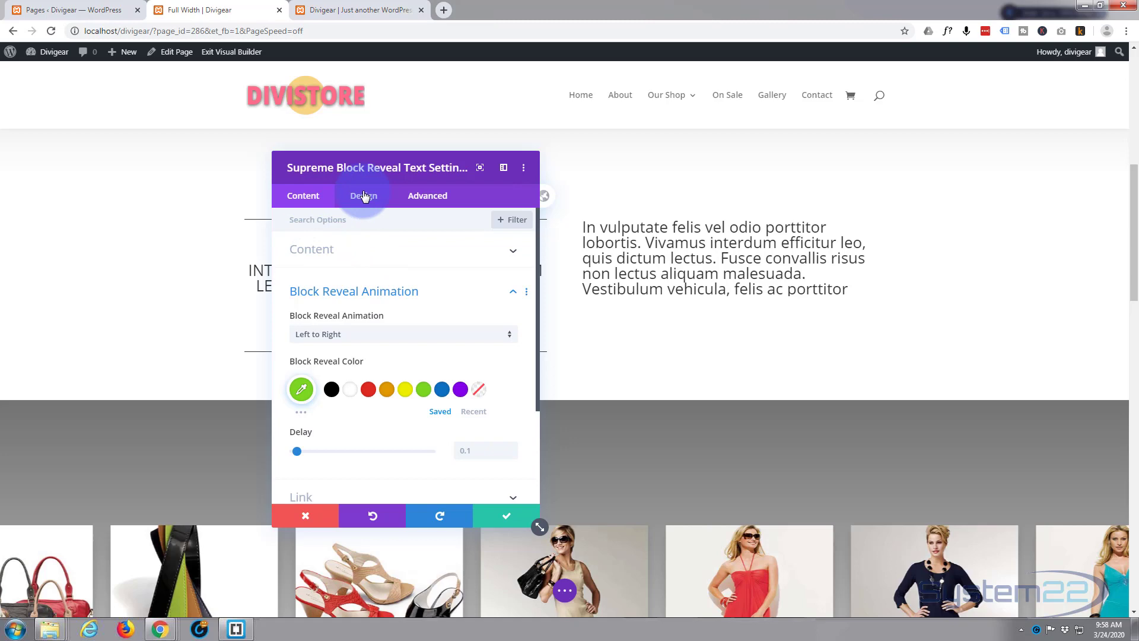
# In Design > Text, center-align the paragraph and apply the uppercase TT font style.
pyautogui.click(364, 195)
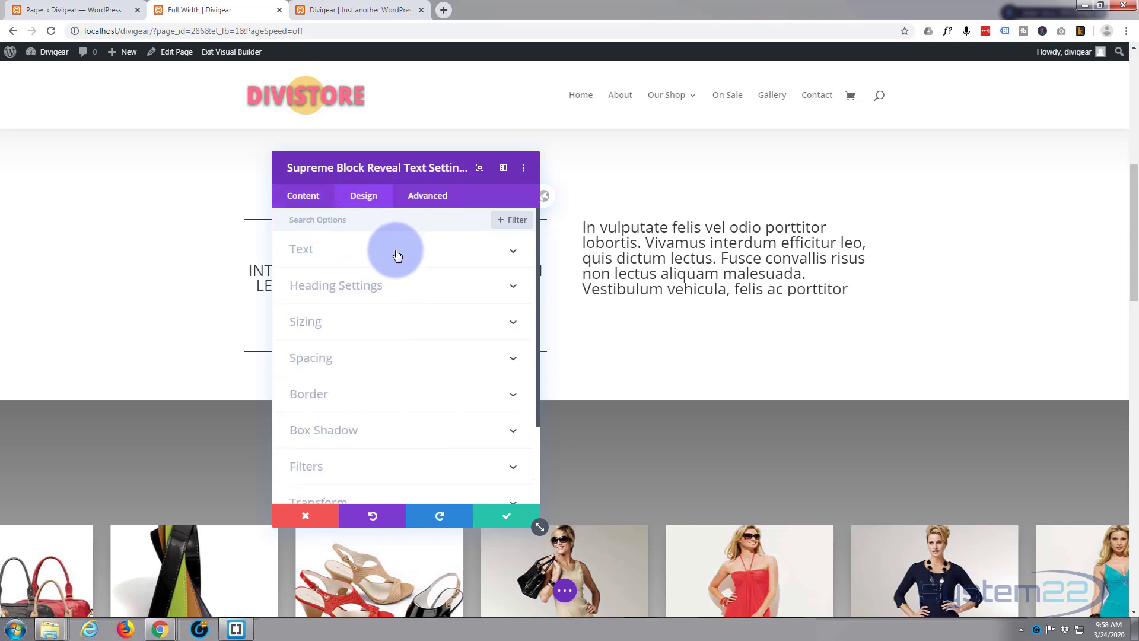
pyautogui.click(397, 251)
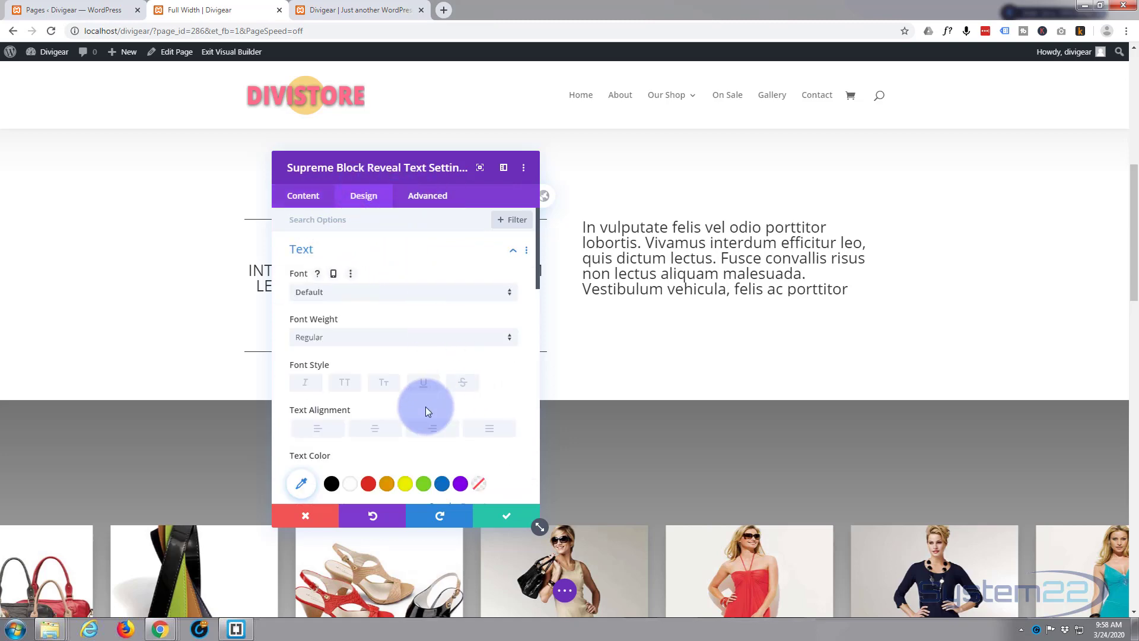
pyautogui.click(374, 428)
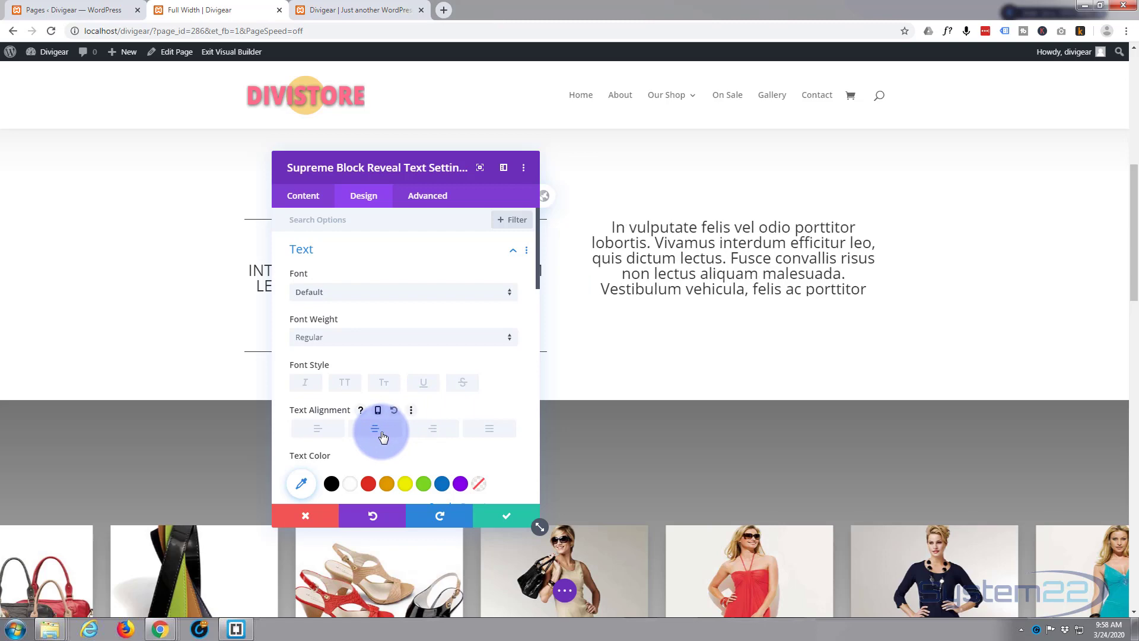
pyautogui.click(345, 383)
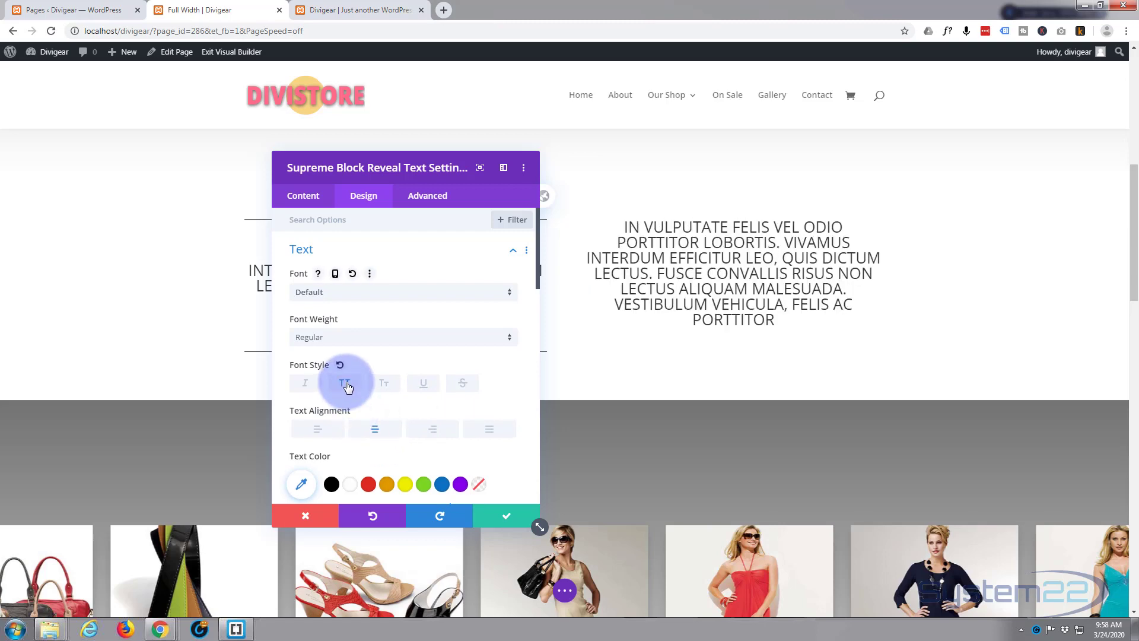
pyautogui.click(344, 382)
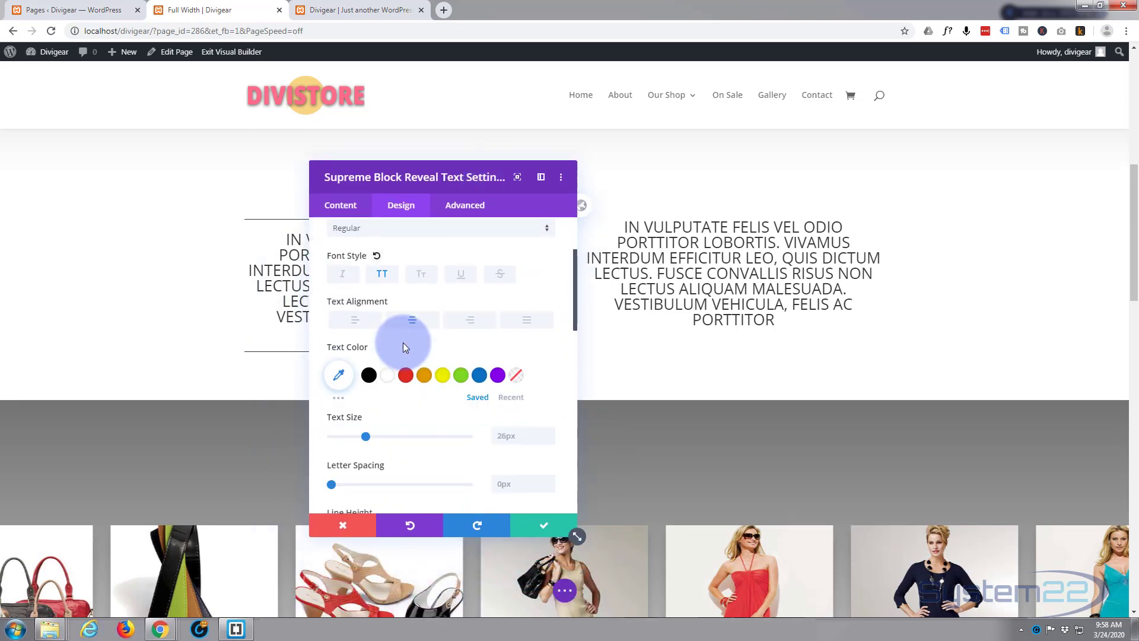
pyautogui.scroll(-3)
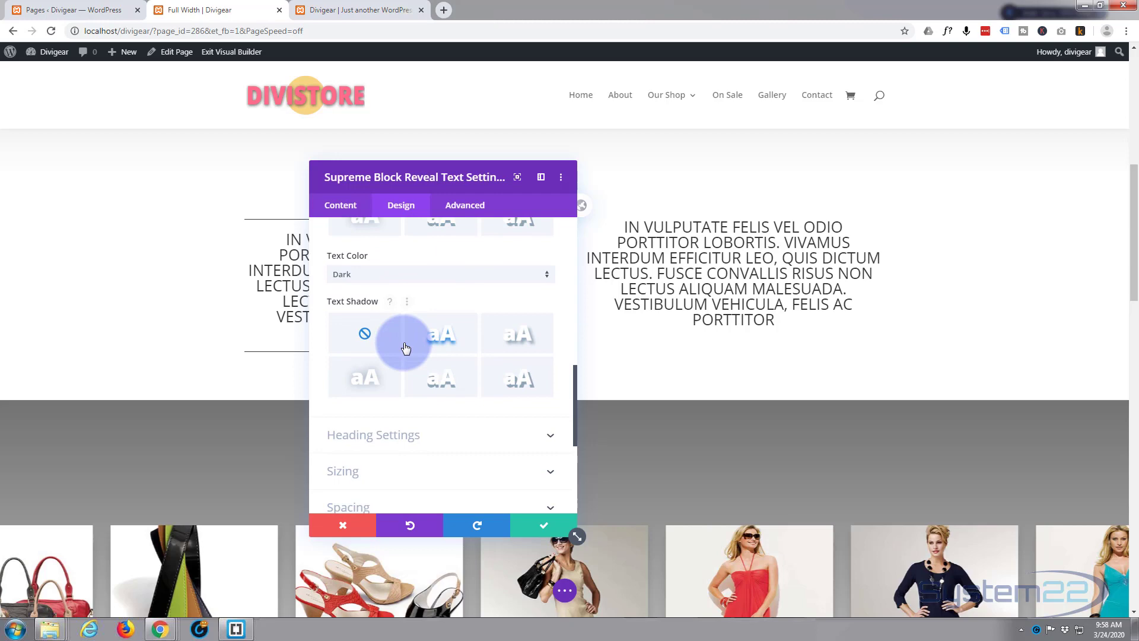
pyautogui.scroll(-3)
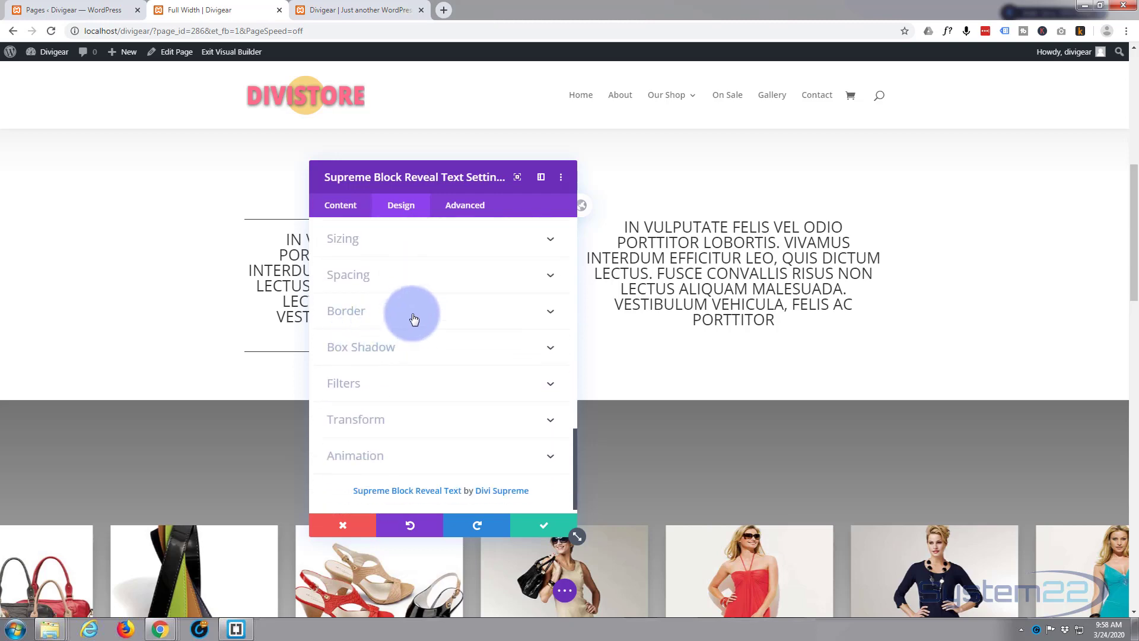
# Give the text block 1px top and bottom borders.
pyautogui.click(415, 311)
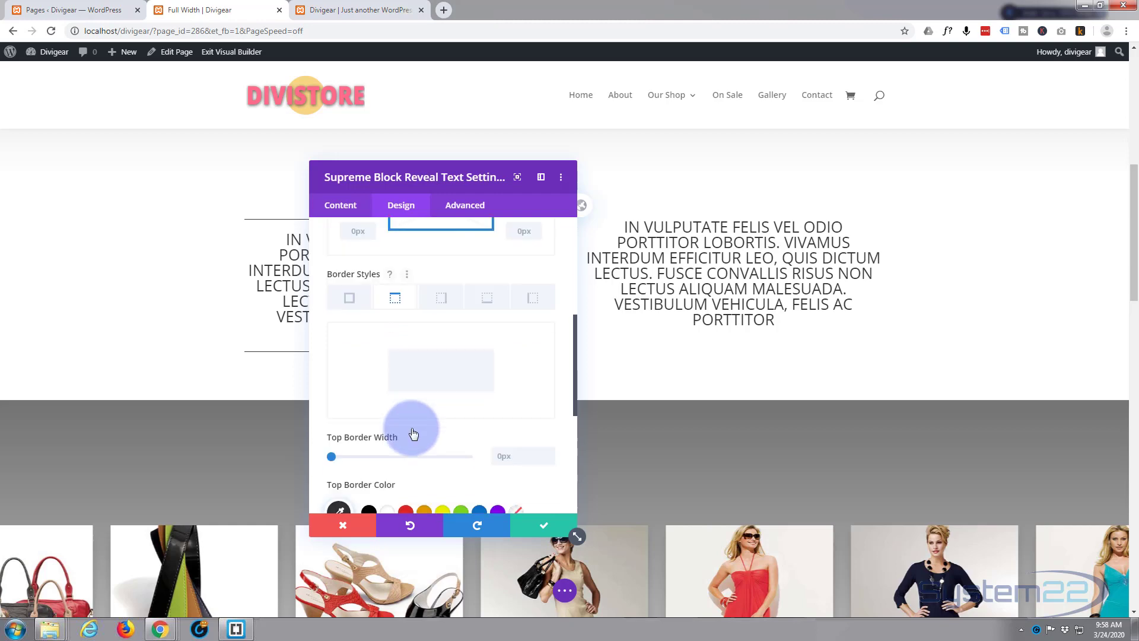
pyautogui.scroll(-3)
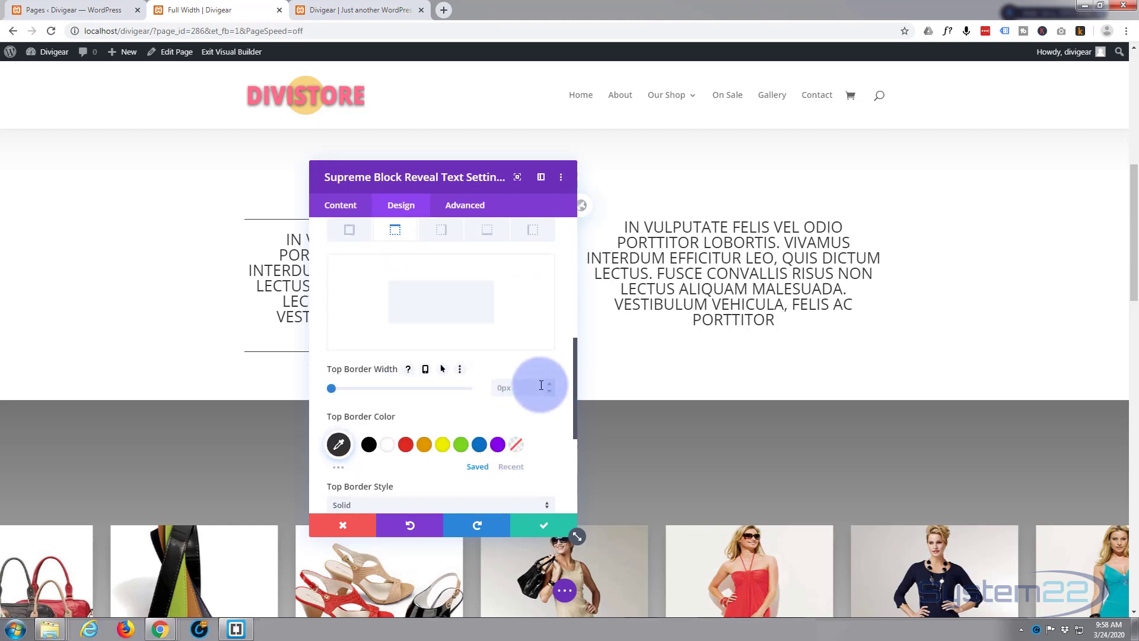
pyautogui.moveTo(330, 388); pyautogui.dragTo(334, 388)
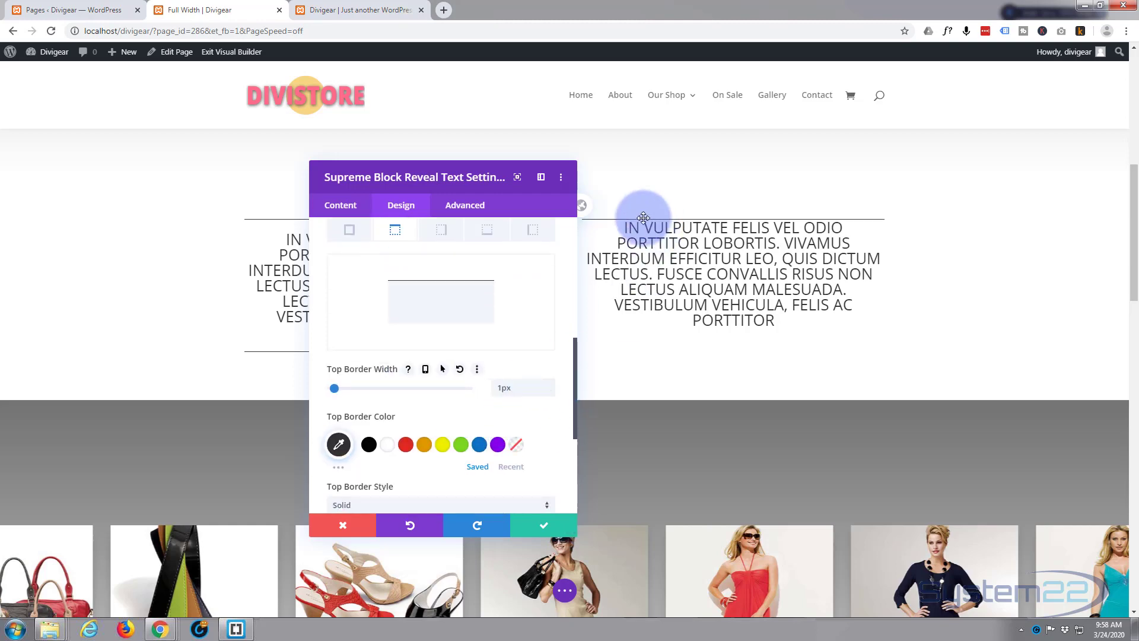
pyautogui.click(486, 230)
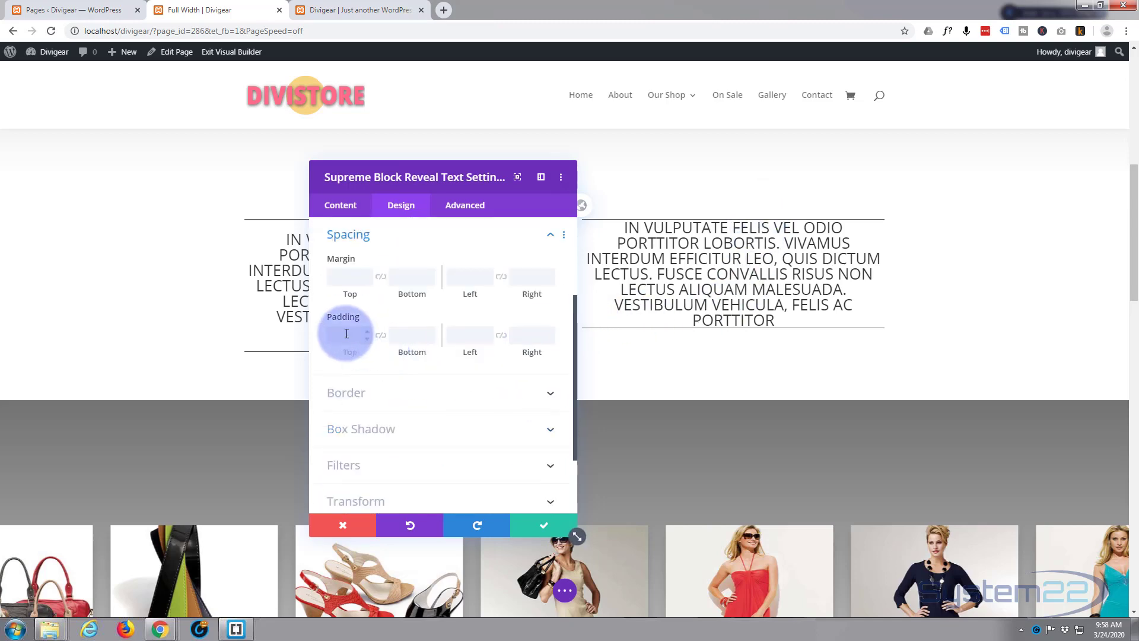
# Add 20px top and bottom padding and save the module settings.
pyautogui.write('20px')
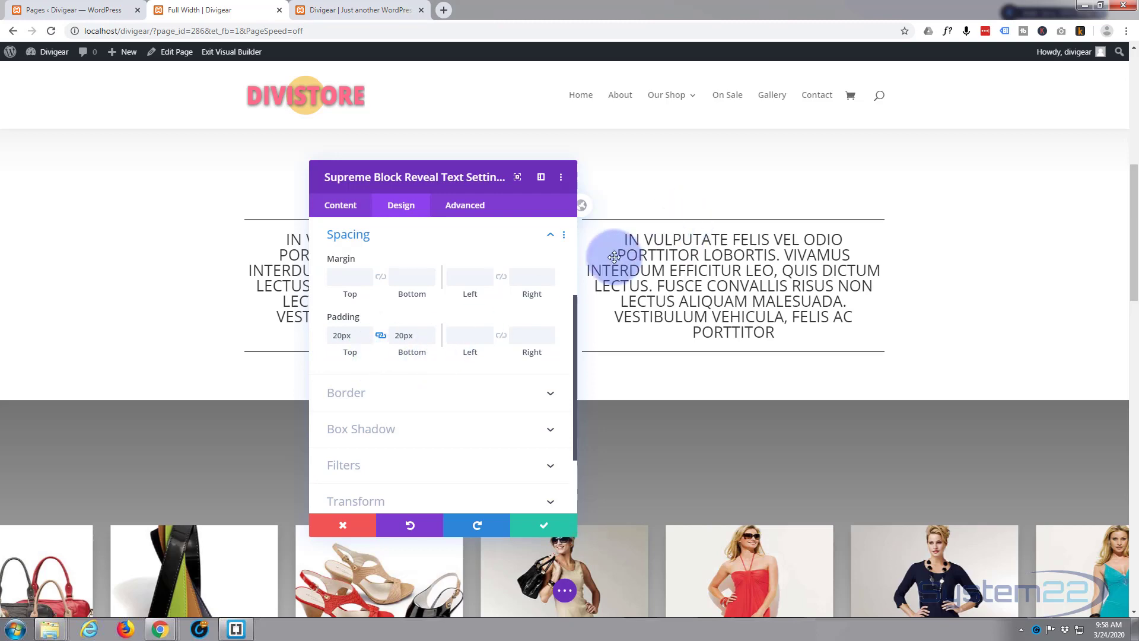
pyautogui.moveTo(443, 177); pyautogui.dragTo(166, 184)
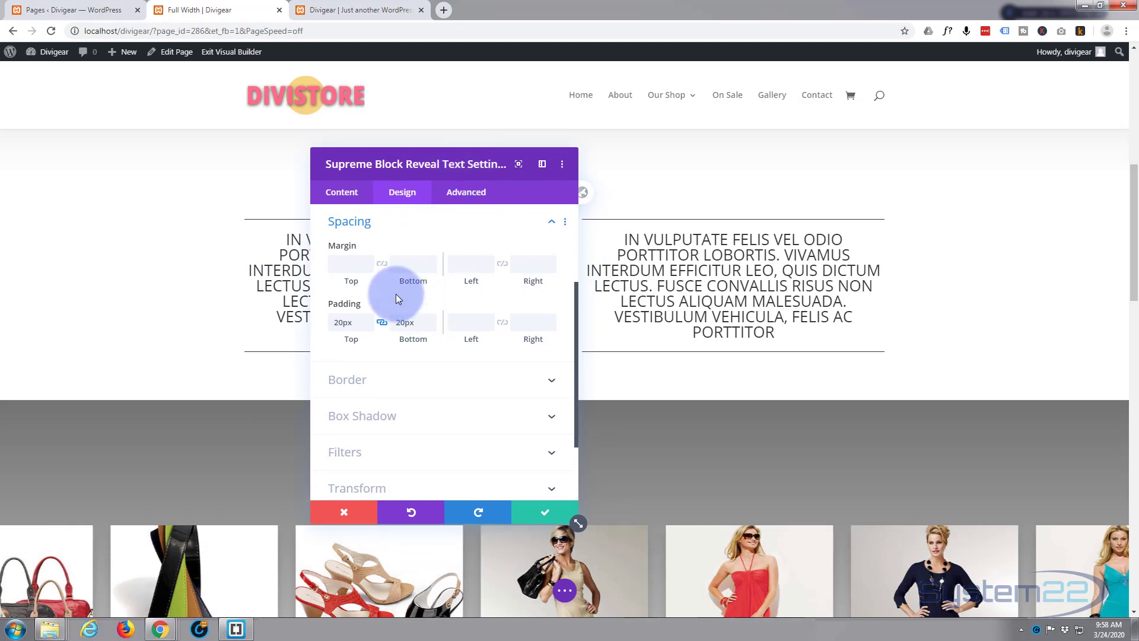
pyautogui.moveTo(614, 452)
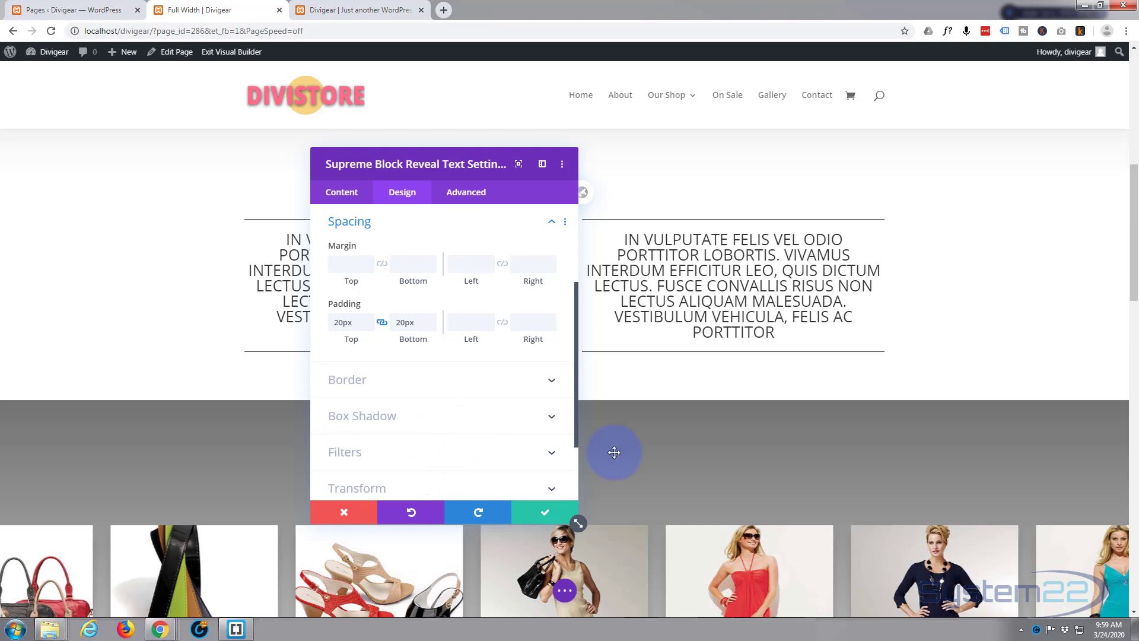
pyautogui.click(544, 512)
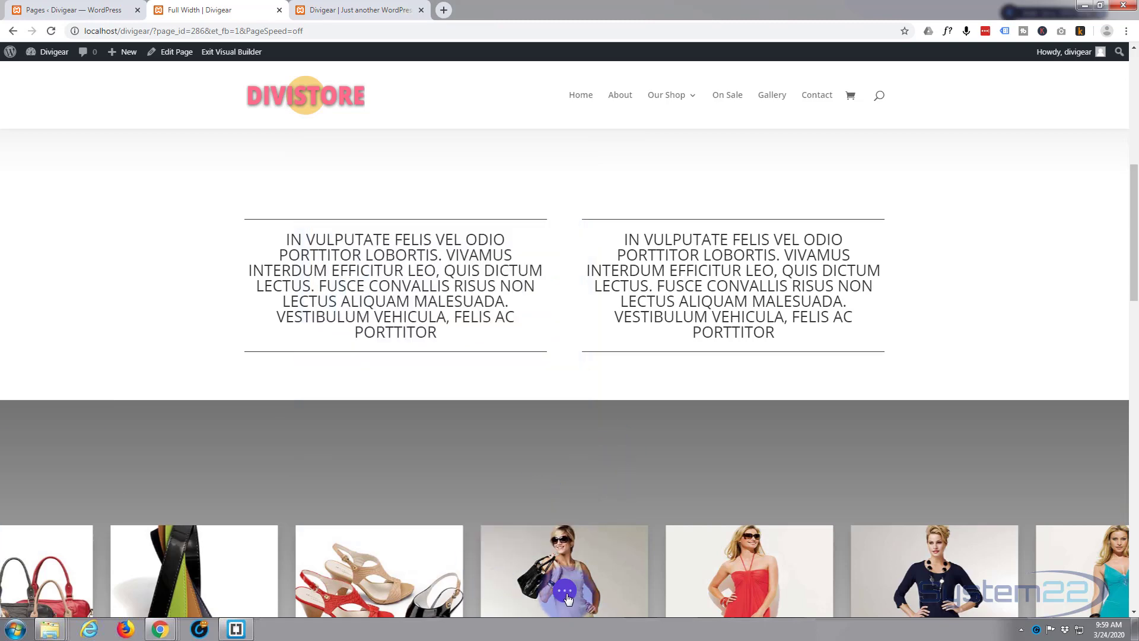
# Save the module and exit the Visual Builder to view the live page.
pyautogui.click(564, 590)
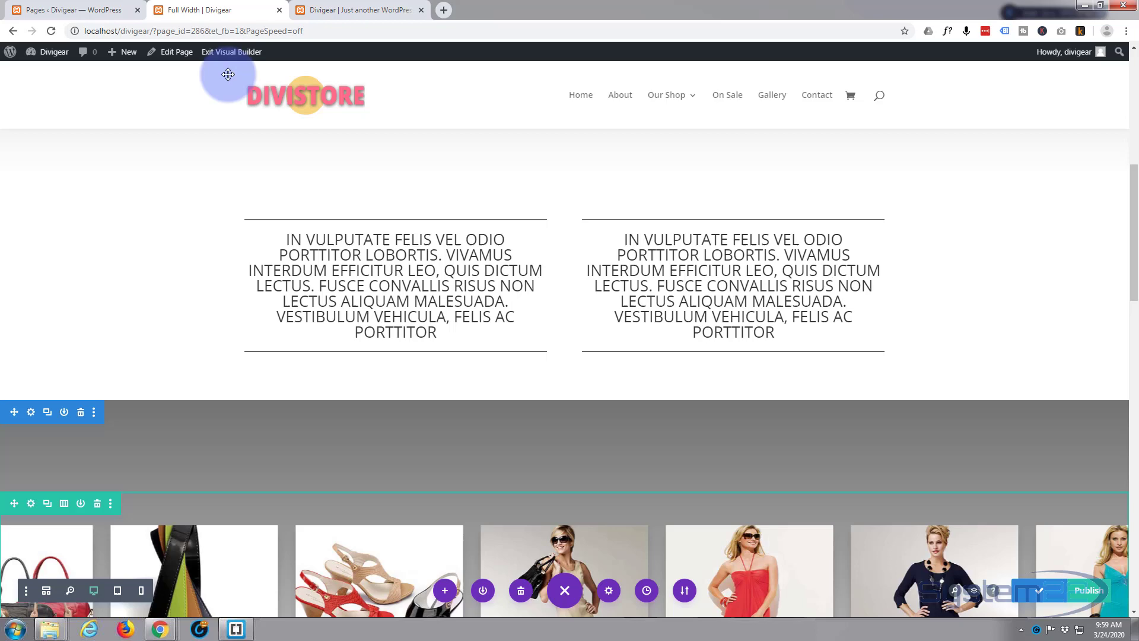
pyautogui.moveTo(224, 55)
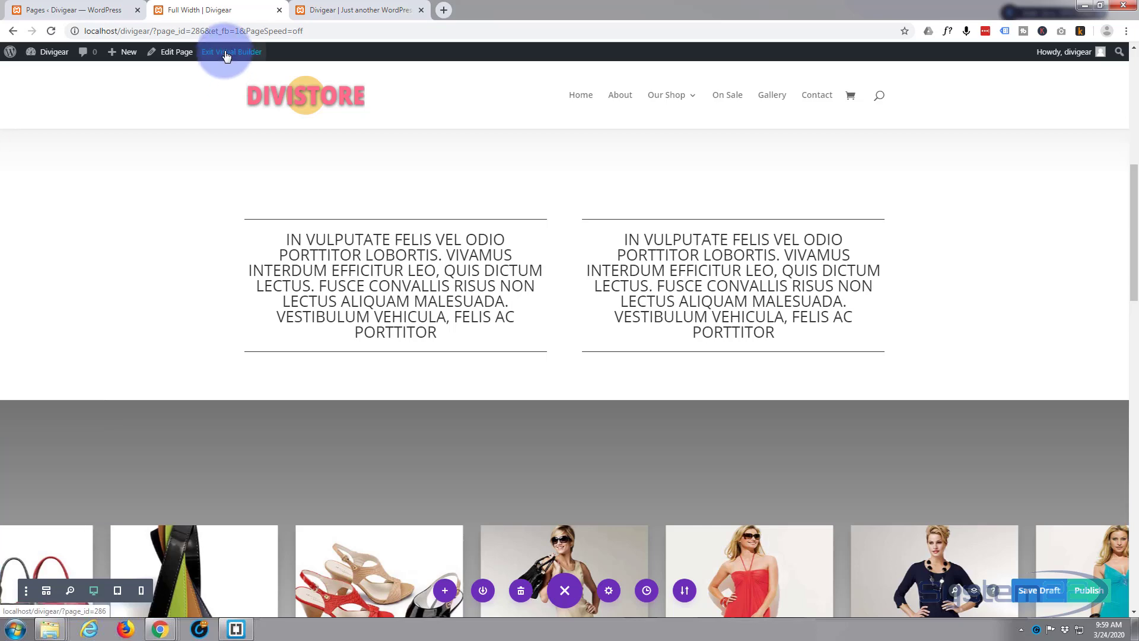
pyautogui.click(231, 51)
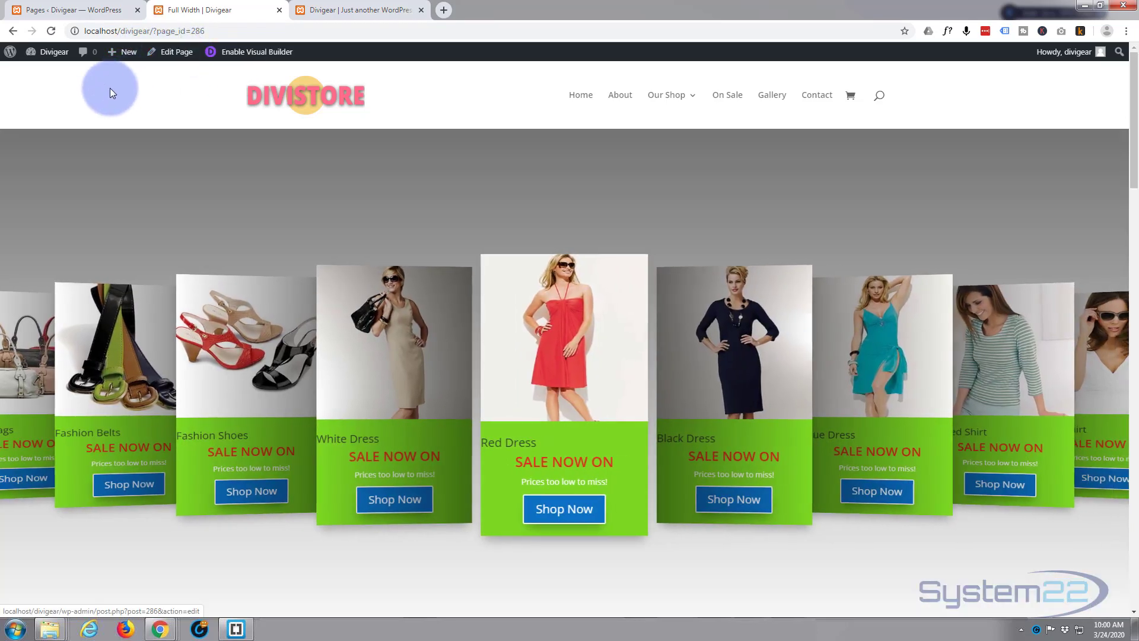